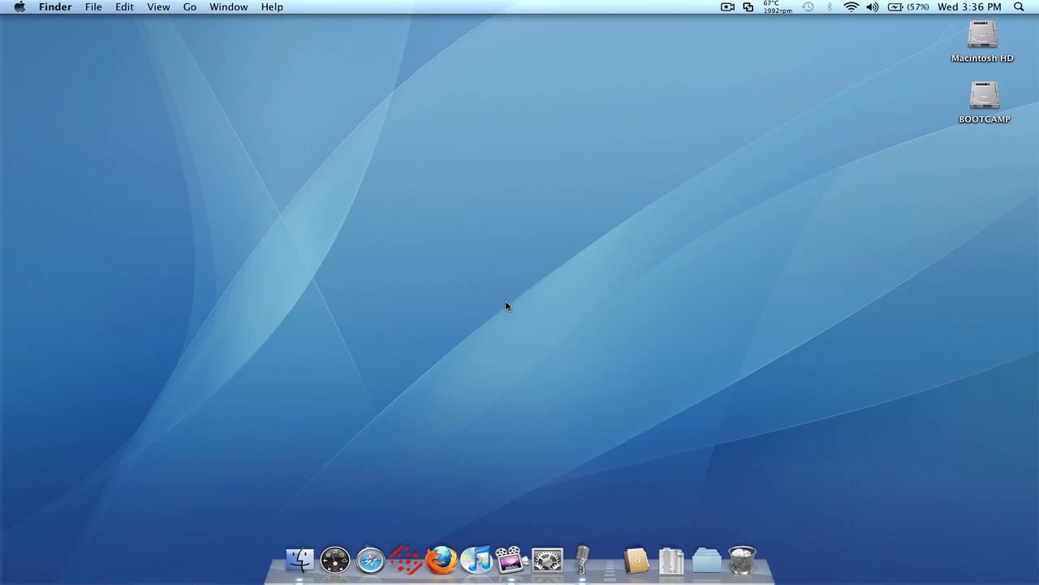
pyautogui.moveTo(358, 559)
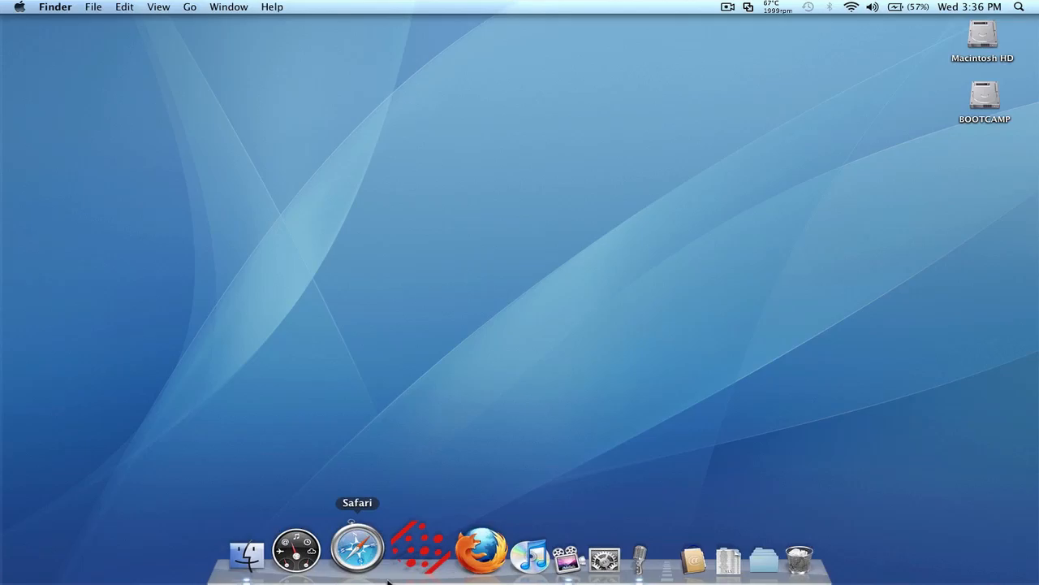
# Launch Scratch Live from its Dock icon.
pyautogui.click(419, 548)
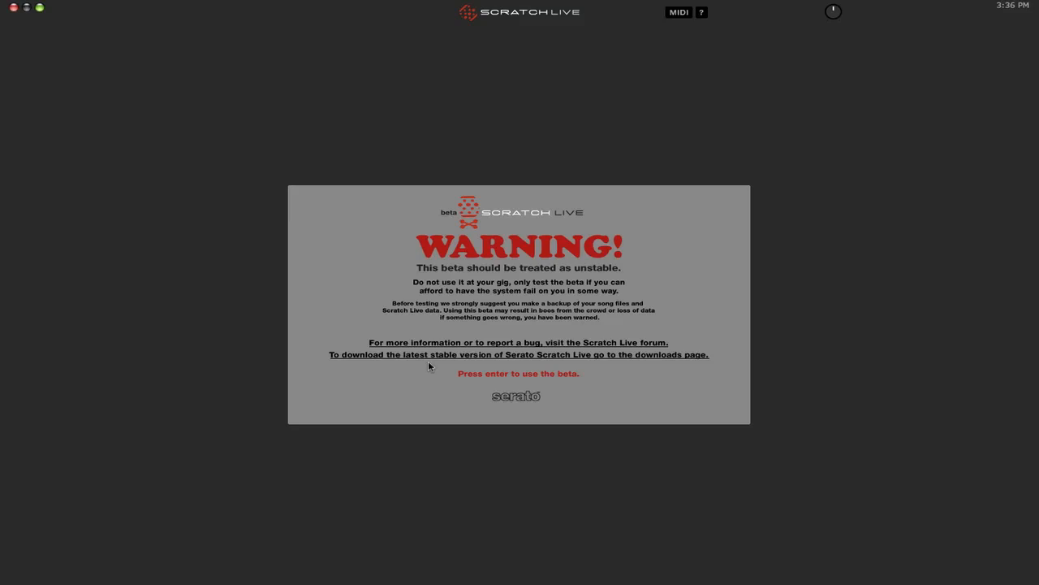
# Dismiss the beta warning with Enter to reach the two decks and library.
pyautogui.press('enter')
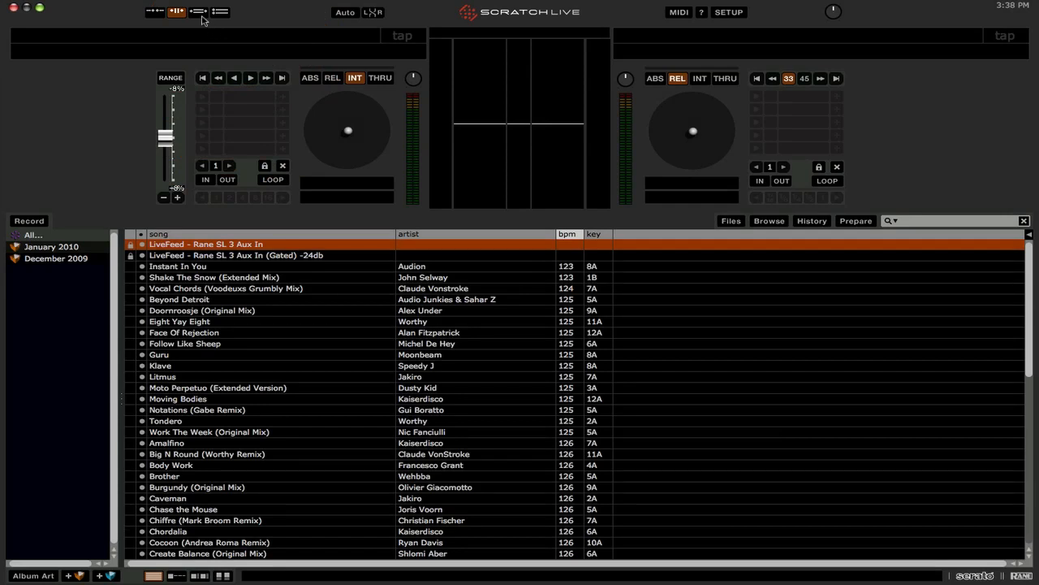
# Switch the decks to the wide horizontal waveform layout.
pyautogui.click(199, 12)
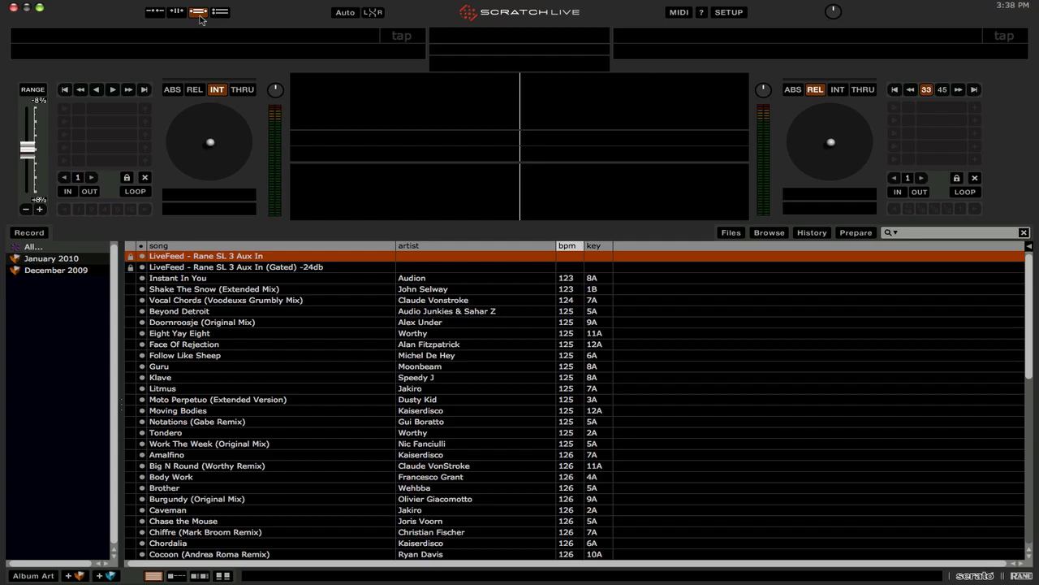
pyautogui.moveTo(156, 17)
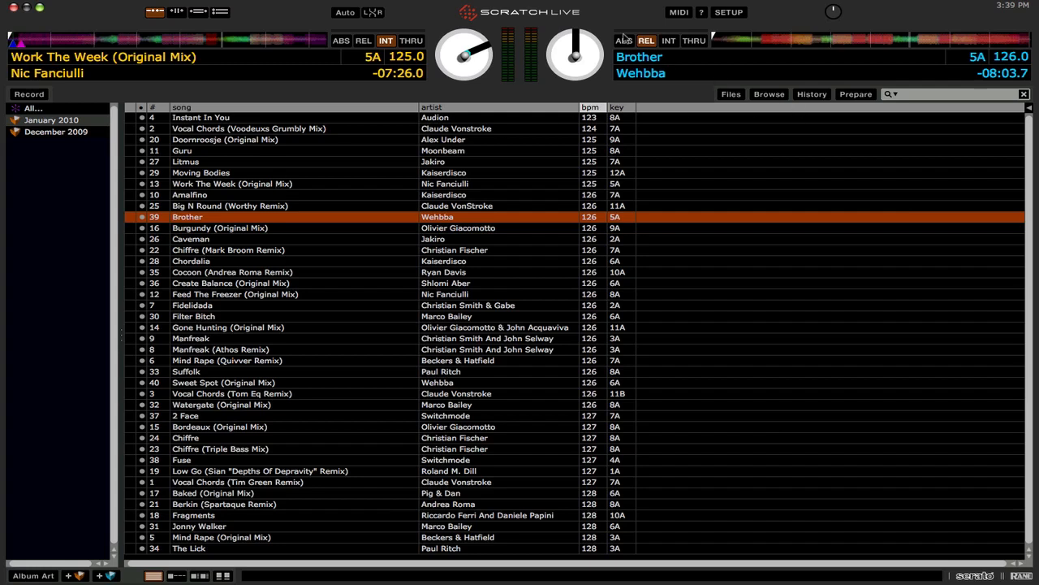
pyautogui.moveTo(491, 91)
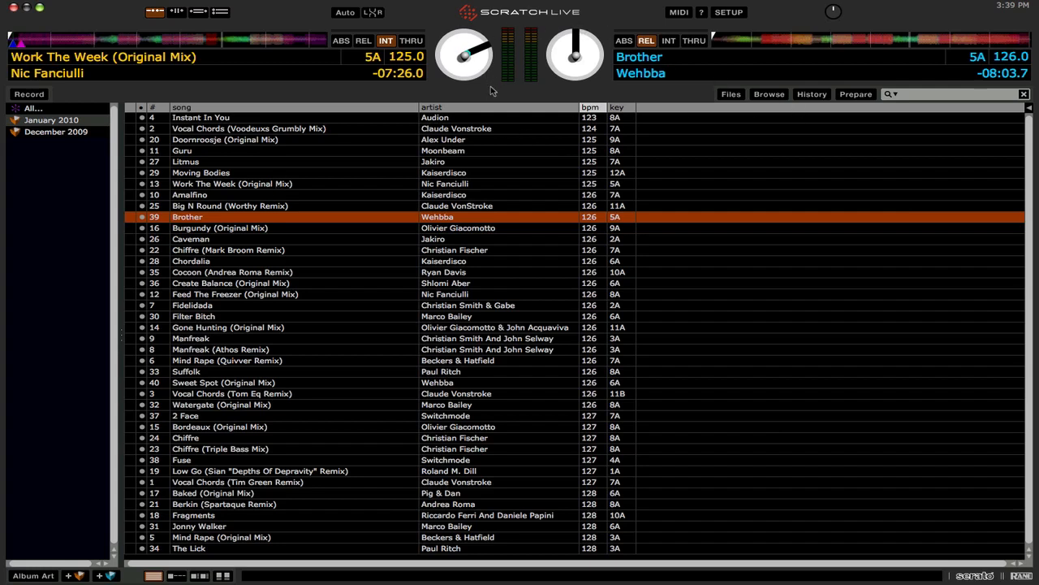
pyautogui.moveTo(500, 106)
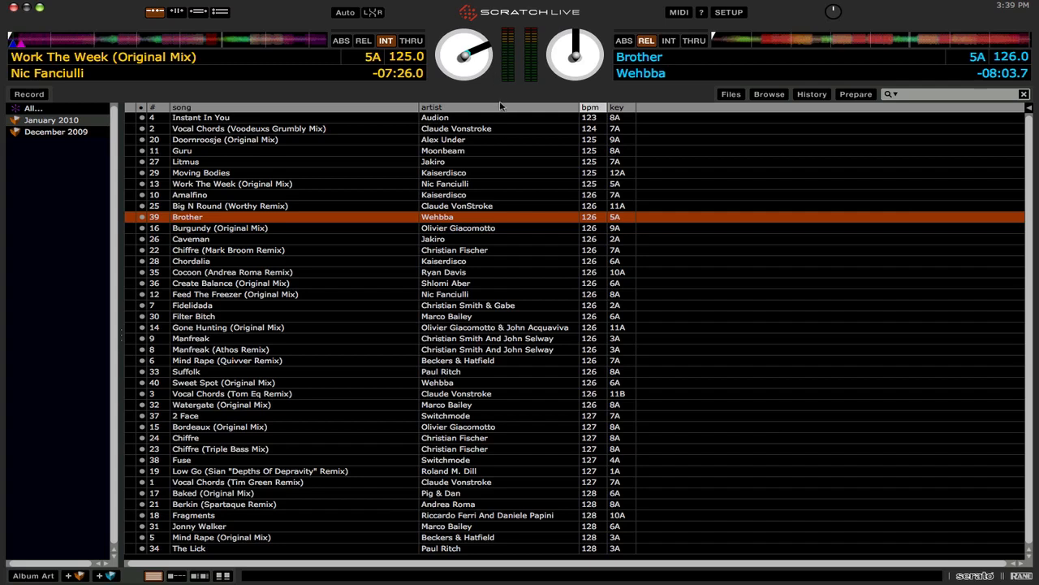
pyautogui.moveTo(500, 109)
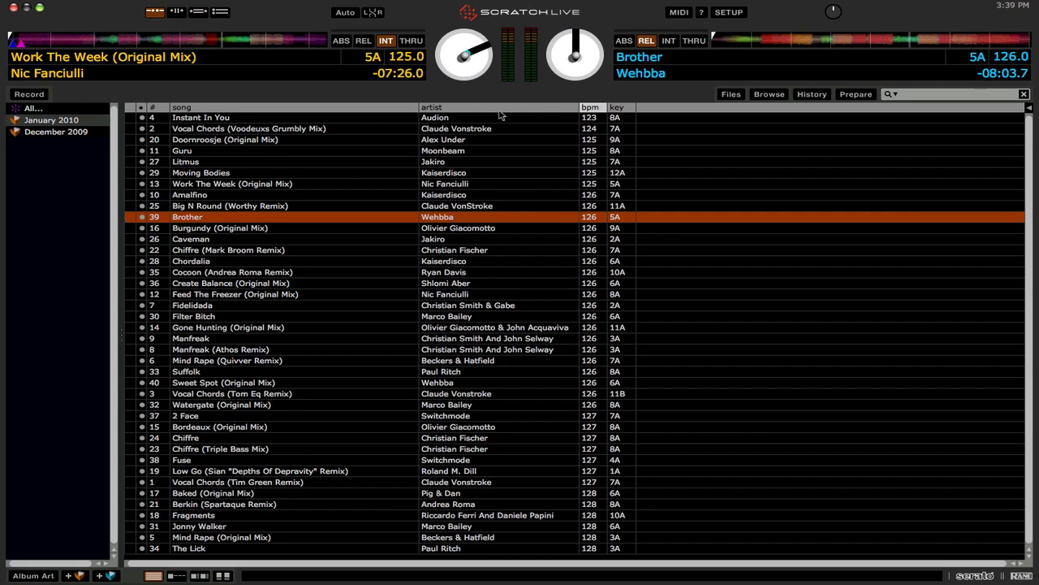
pyautogui.moveTo(393, 126)
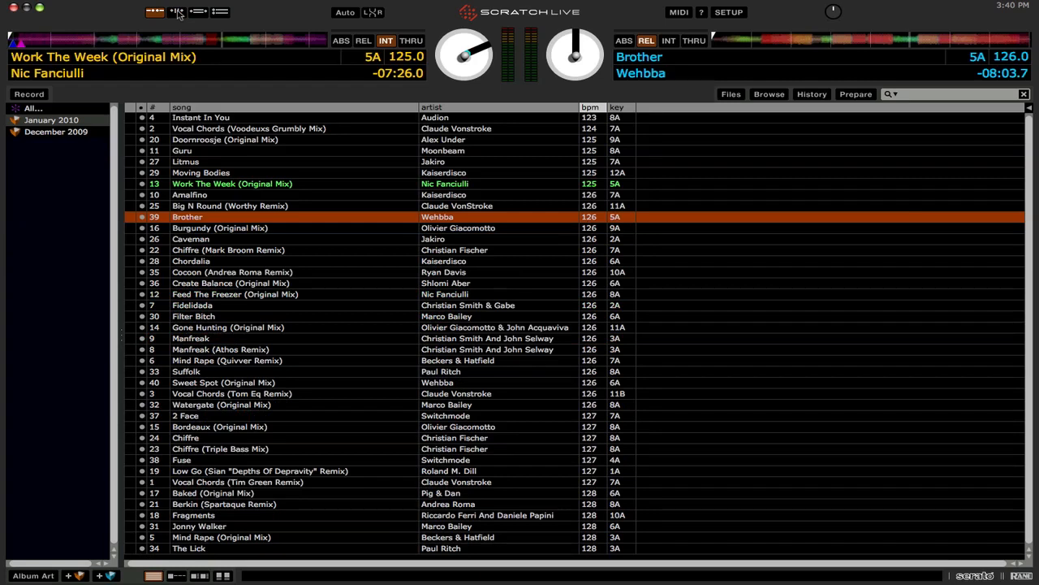
# Cycle through the horizontal, compact and stacked layouts, ending on the vertical-waveform layout.
pyautogui.click(176, 11)
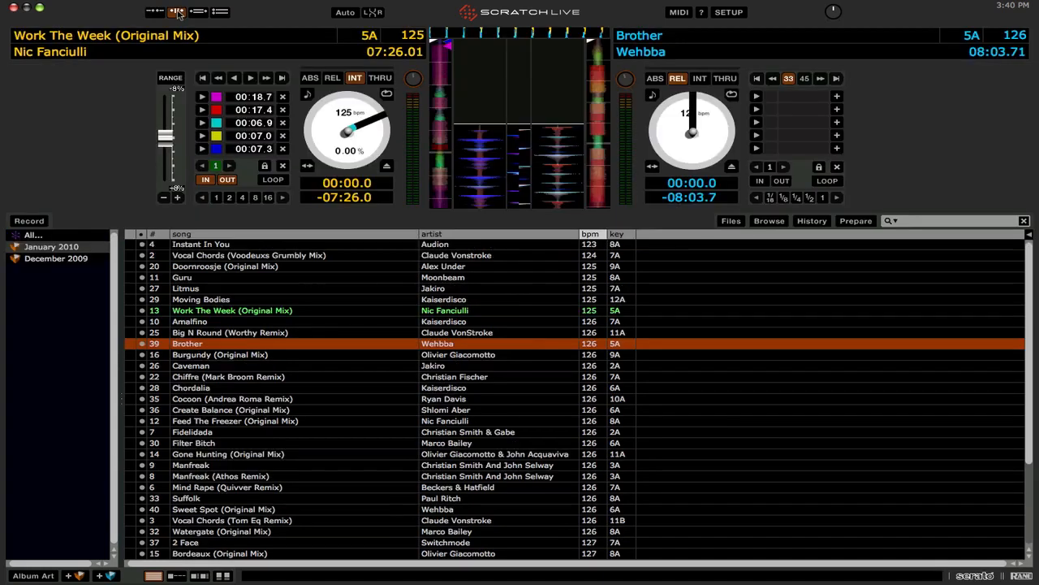
pyautogui.click(177, 12)
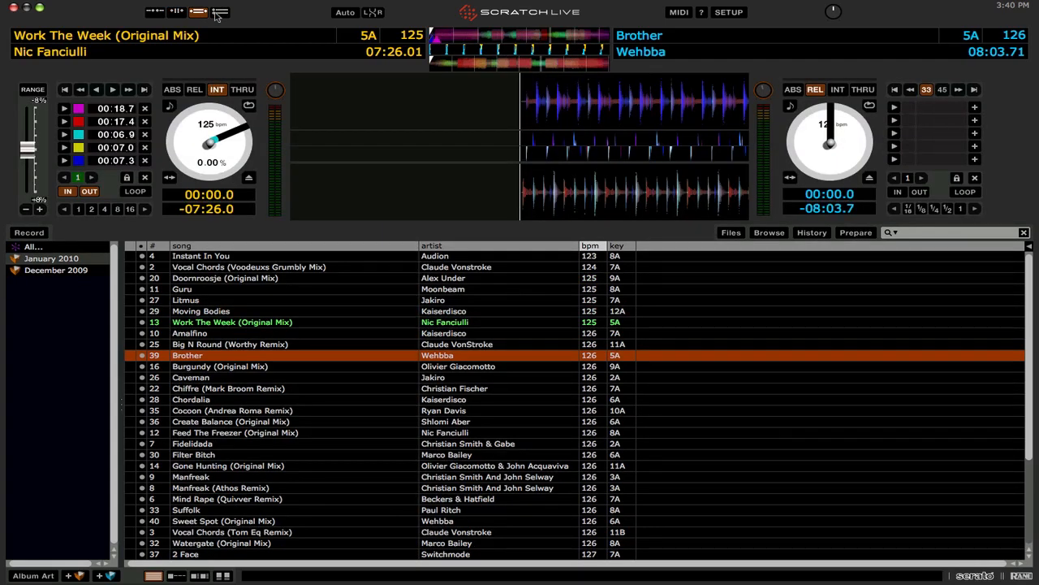
pyautogui.click(220, 11)
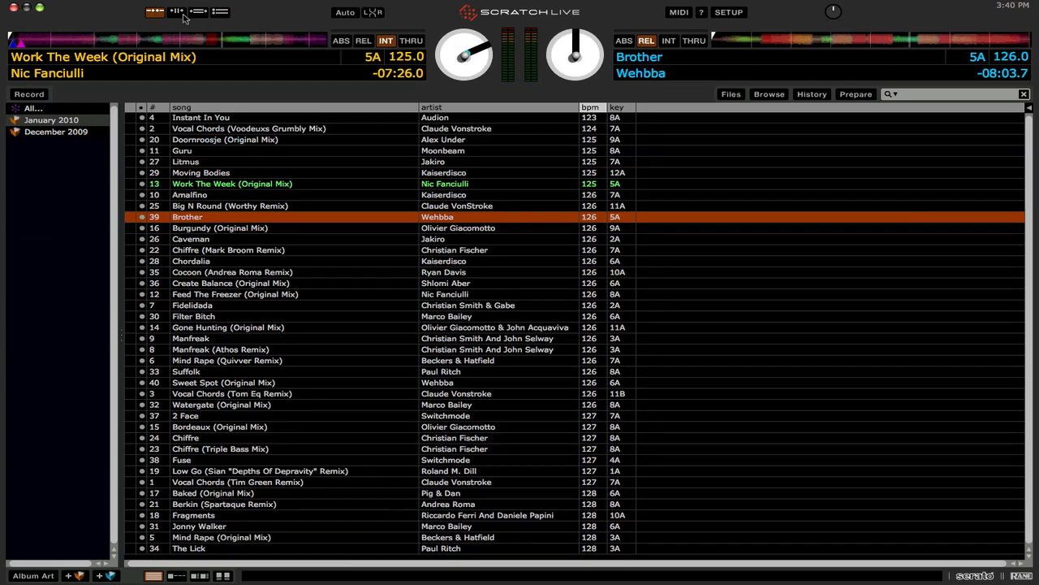
pyautogui.click(197, 11)
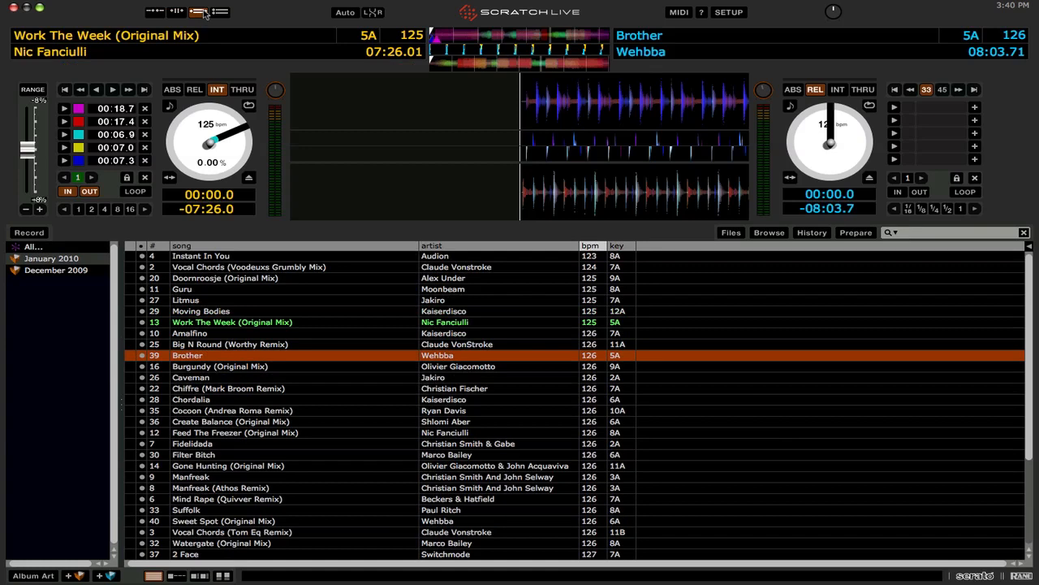
pyautogui.click(220, 12)
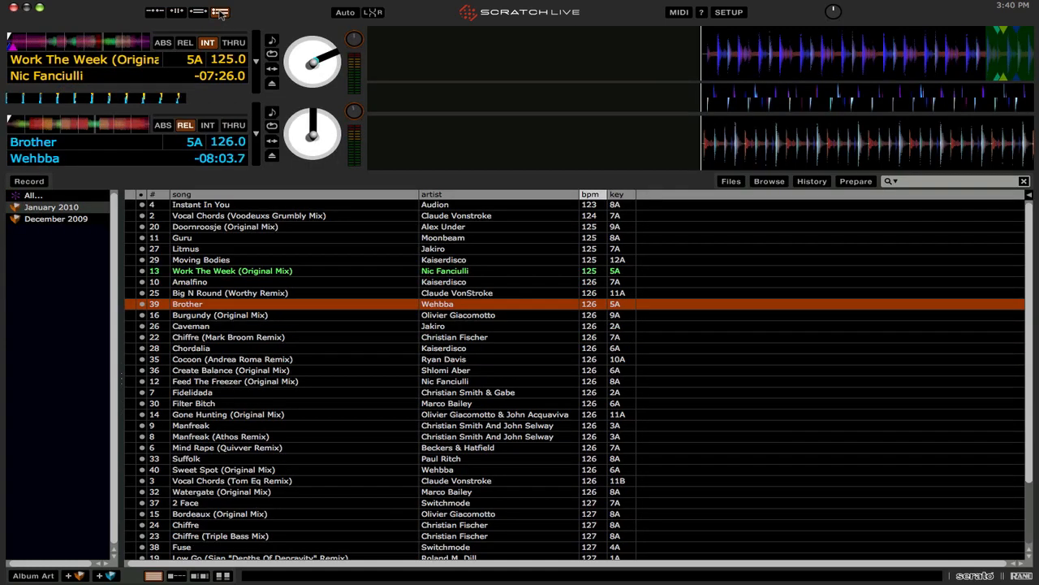
pyautogui.click(176, 11)
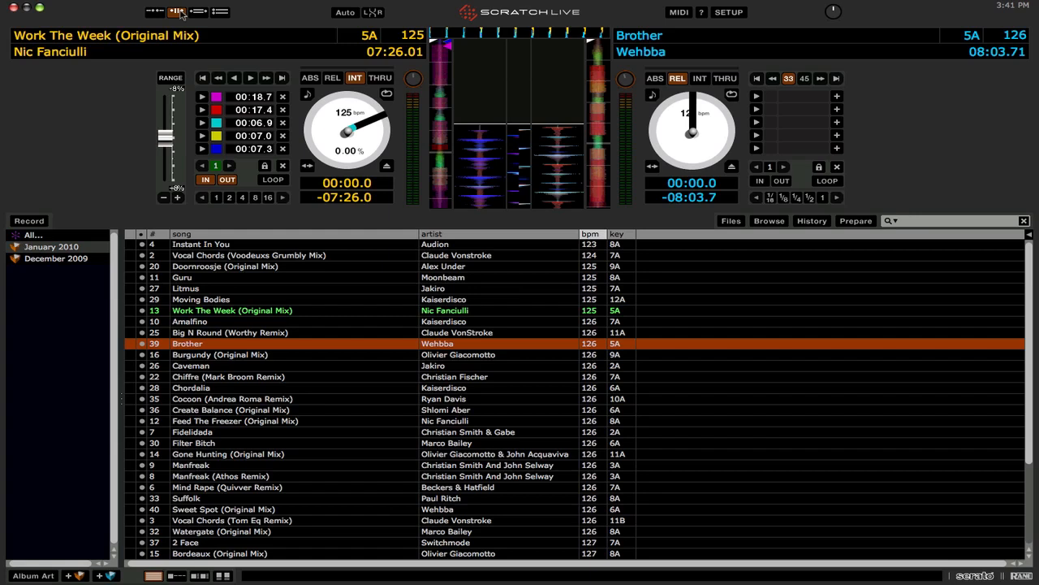
pyautogui.click(177, 11)
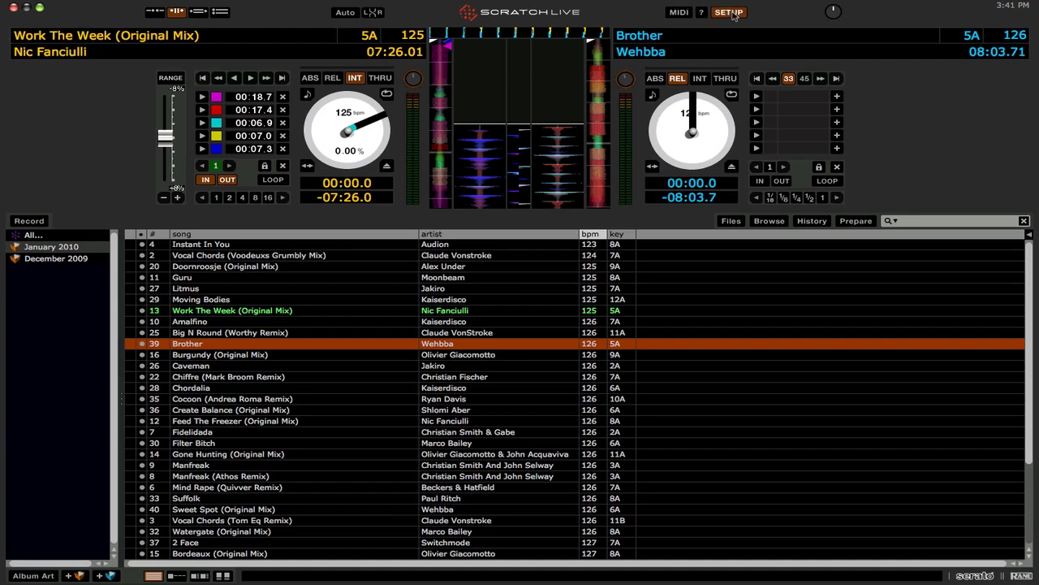
pyautogui.click(726, 12)
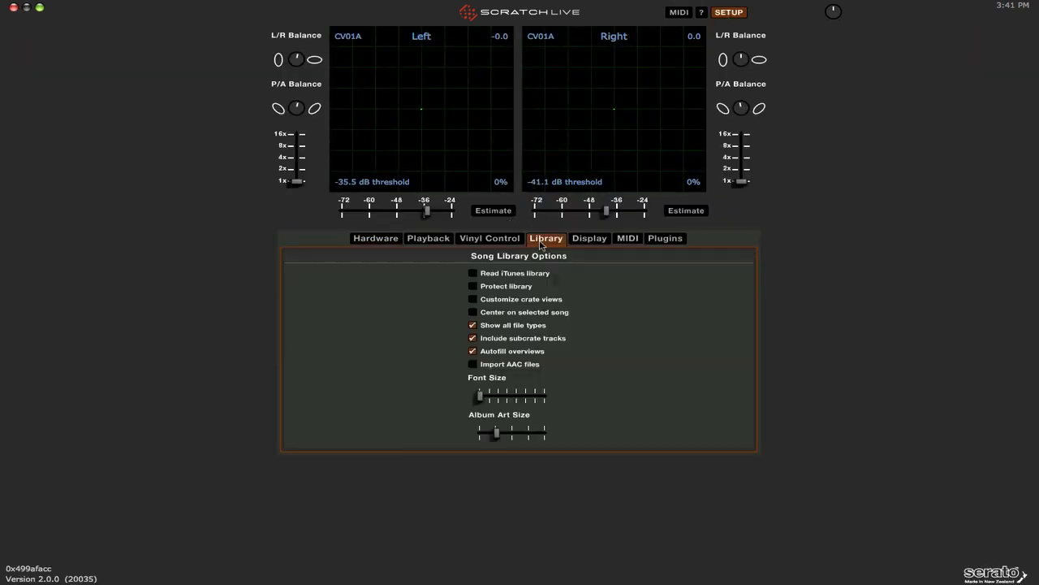
pyautogui.click(589, 238)
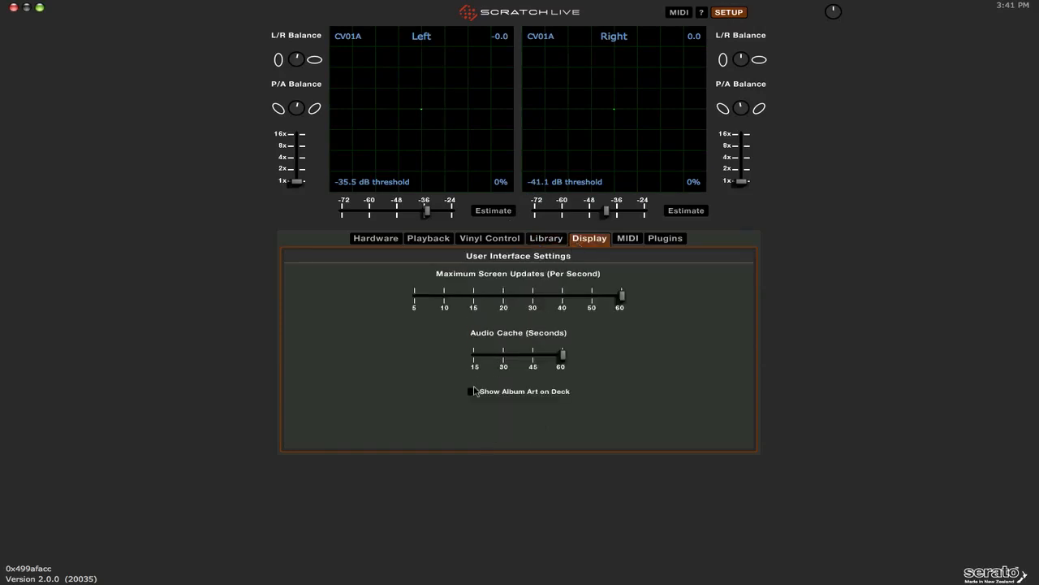
pyautogui.click(728, 11)
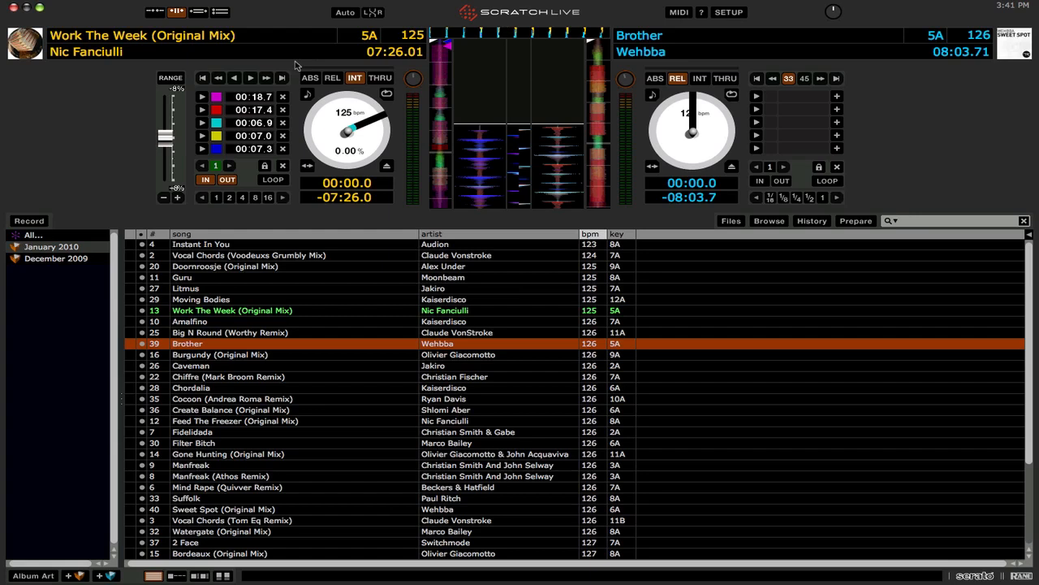
pyautogui.moveTo(157, 88)
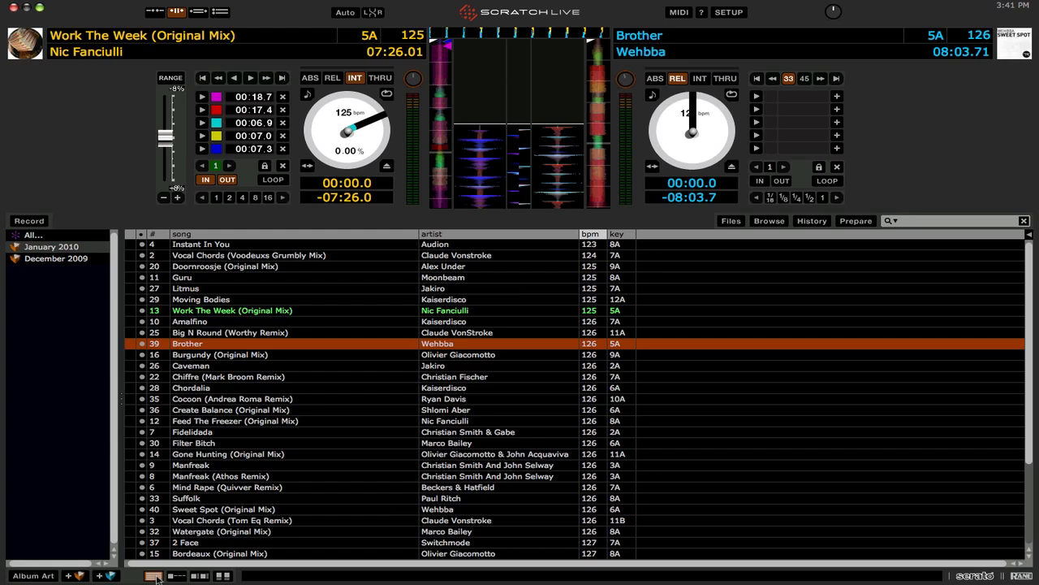
pyautogui.moveTo(171, 578)
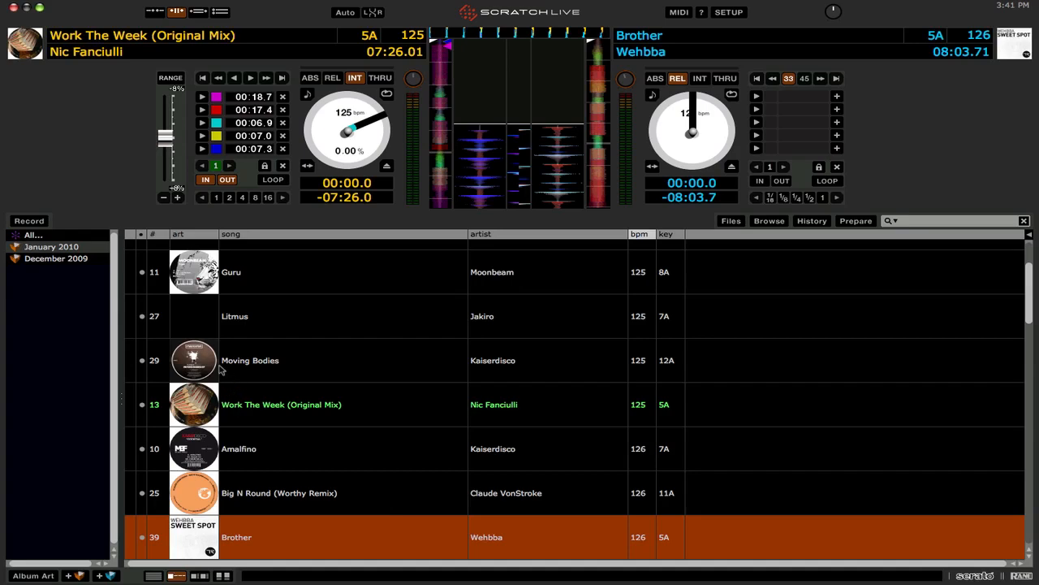
pyautogui.scroll(-3)
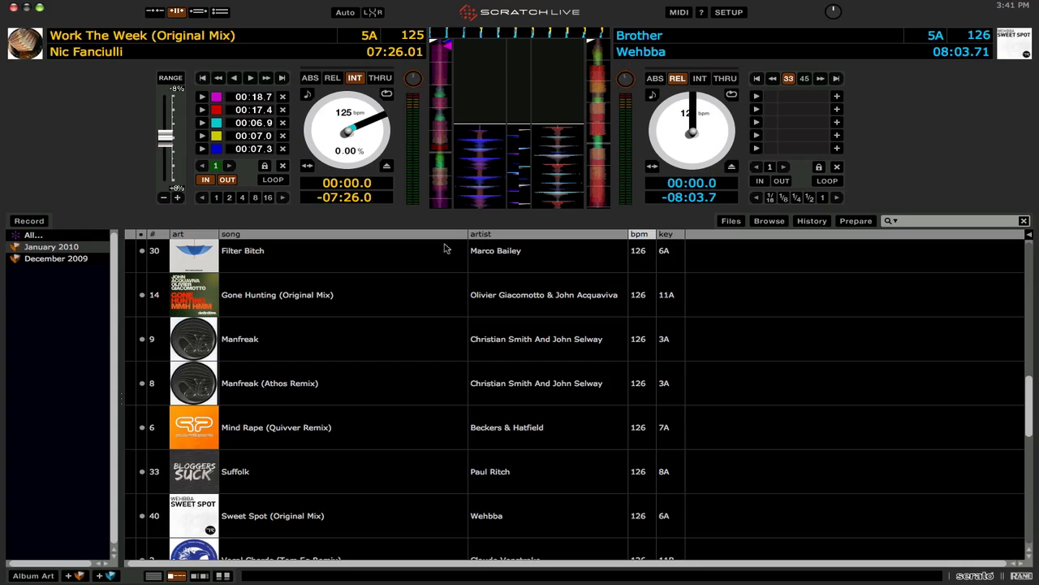
# Increase the Album Art Size slider in Setup's Library tab, then close Setup.
pyautogui.click(727, 11)
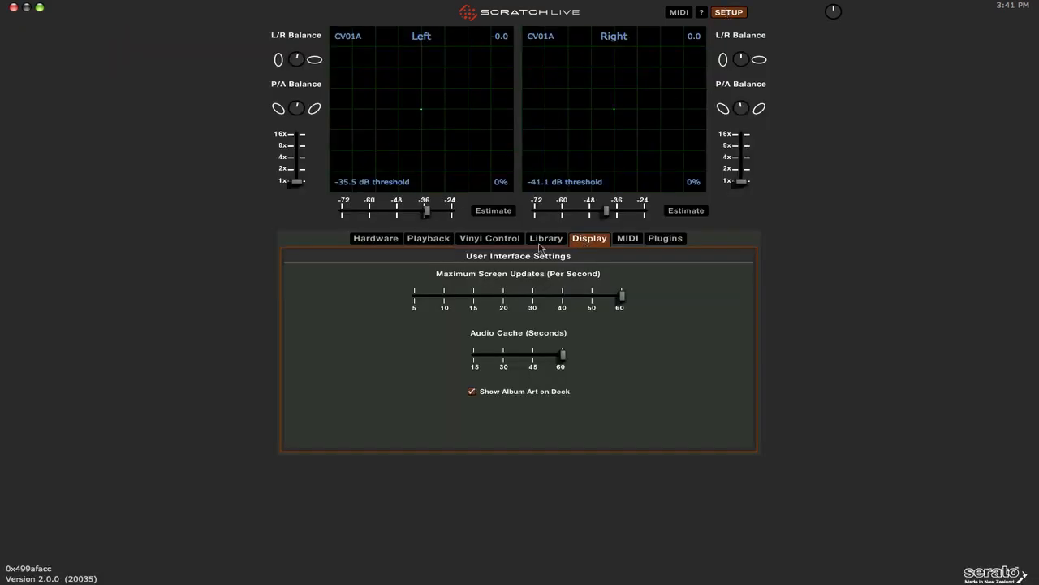
pyautogui.click(545, 238)
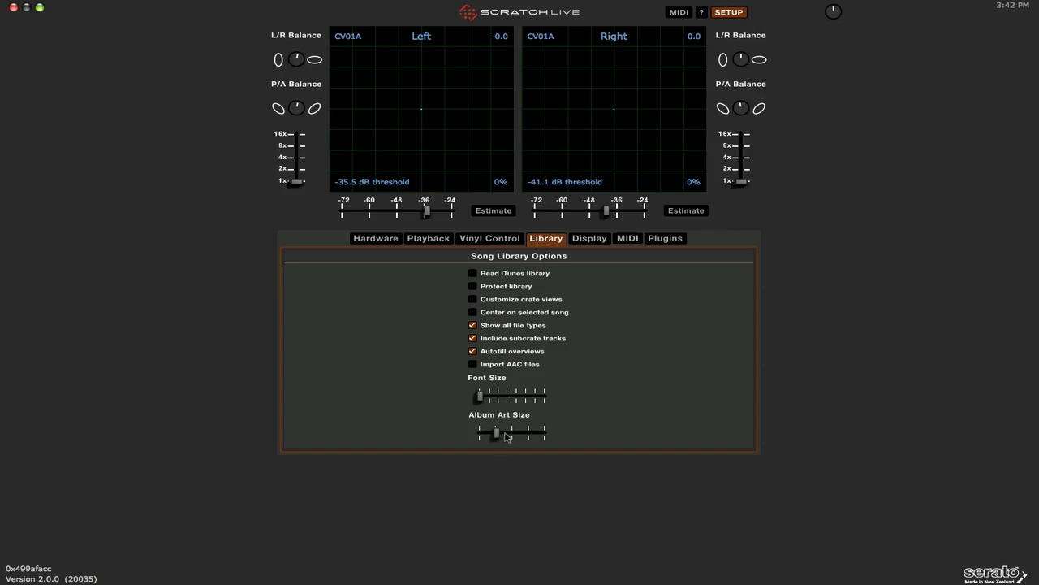
pyautogui.moveTo(495, 433); pyautogui.dragTo(528, 432)
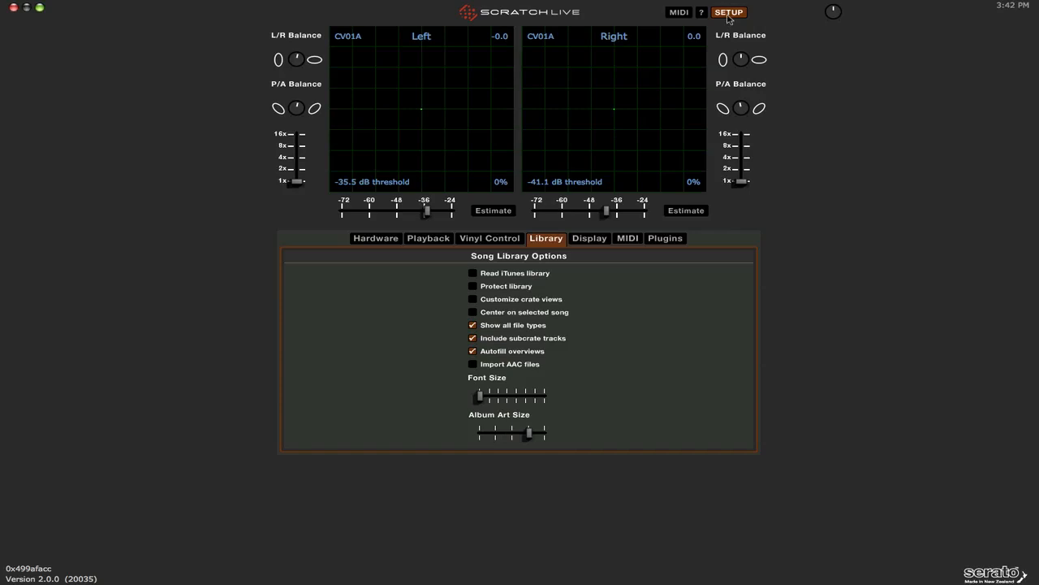
pyautogui.click(727, 11)
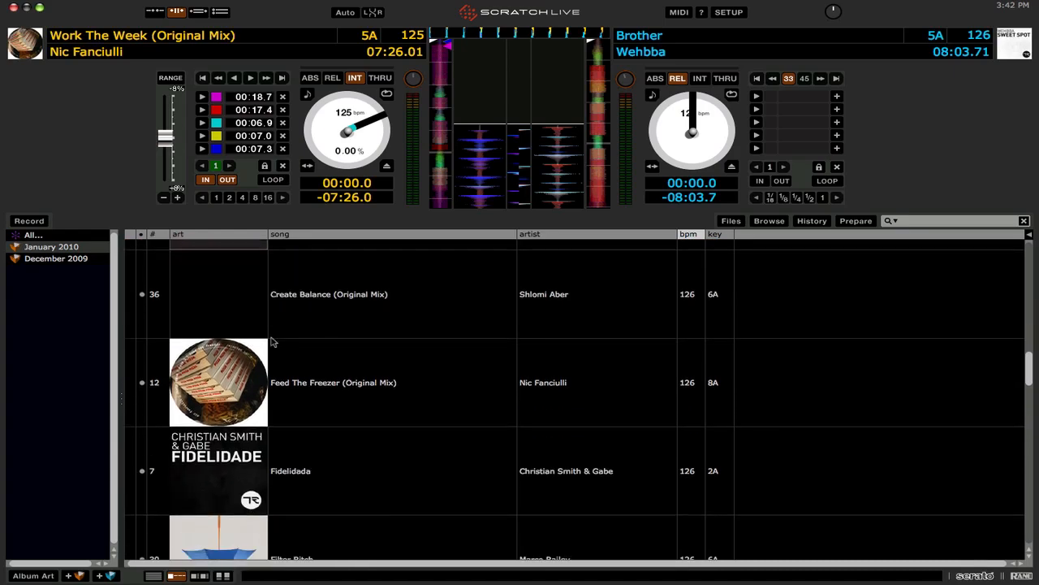
# Scroll down through the library's track list.
pyautogui.scroll(-3)
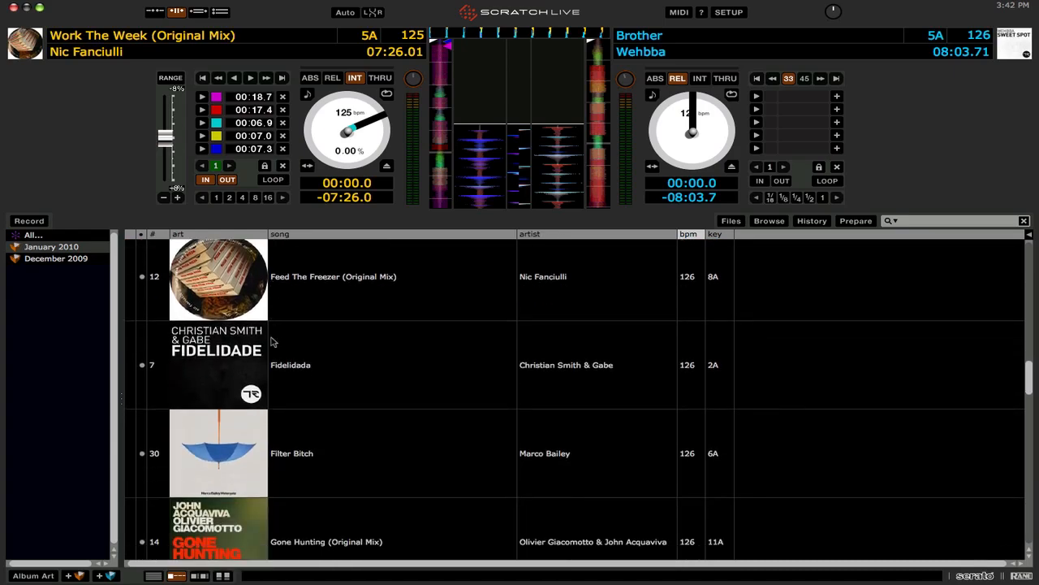
pyautogui.scroll(-3)
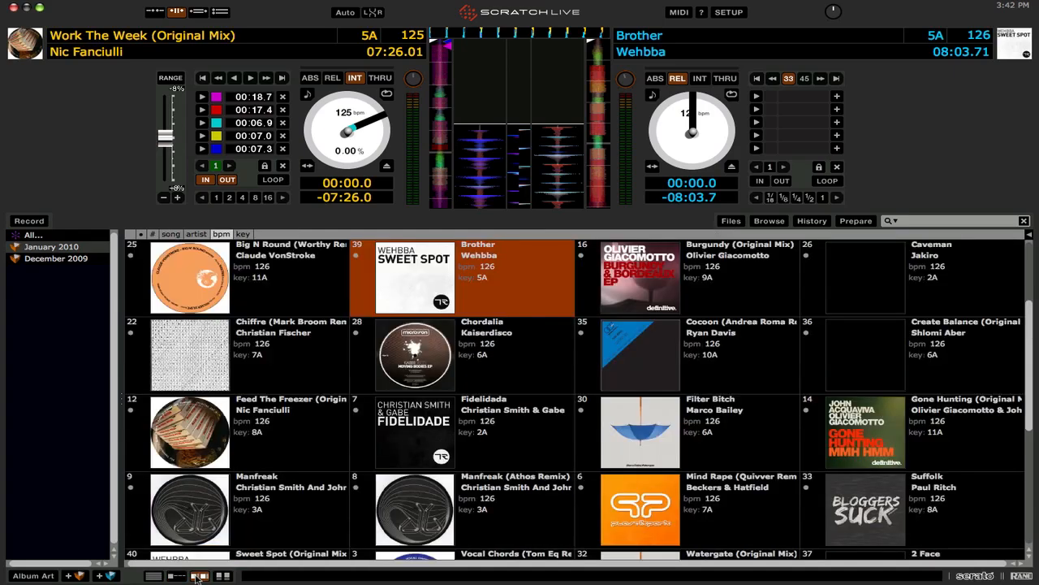
pyautogui.moveTo(410, 406)
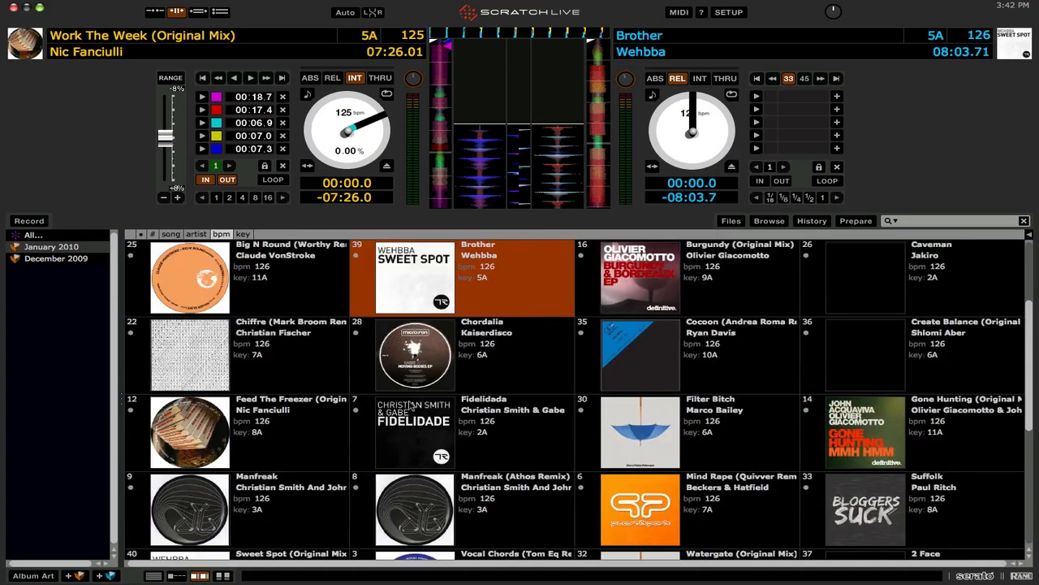
pyautogui.scroll(-3)
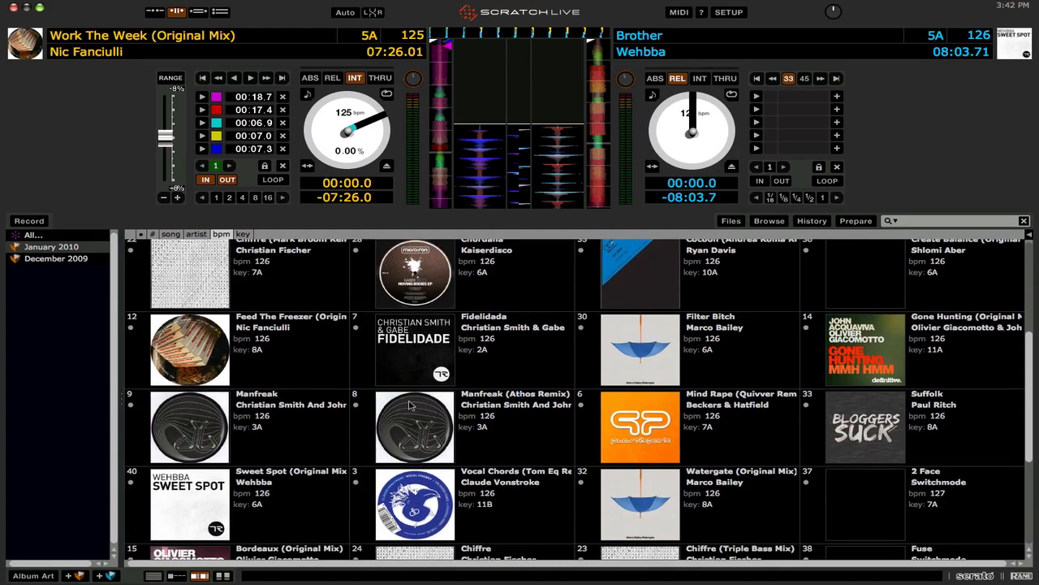
pyautogui.scroll(-3)
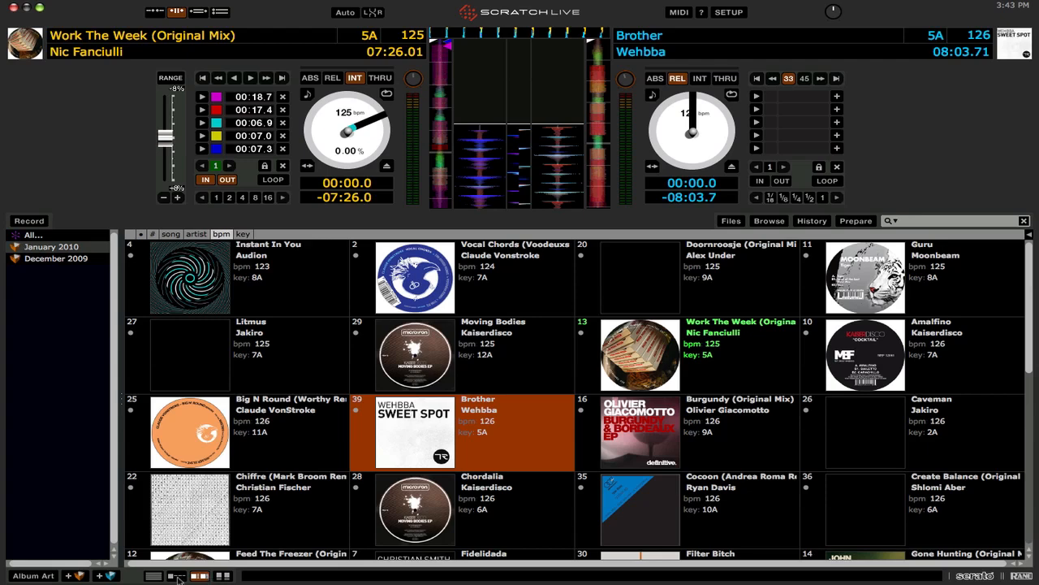
pyautogui.click(153, 575)
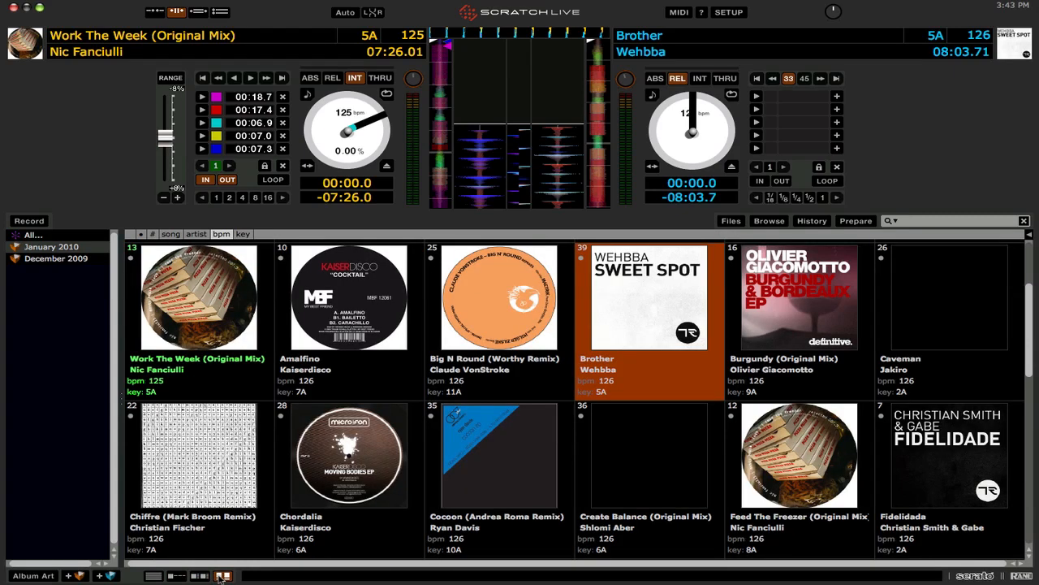
pyautogui.moveTo(177, 487)
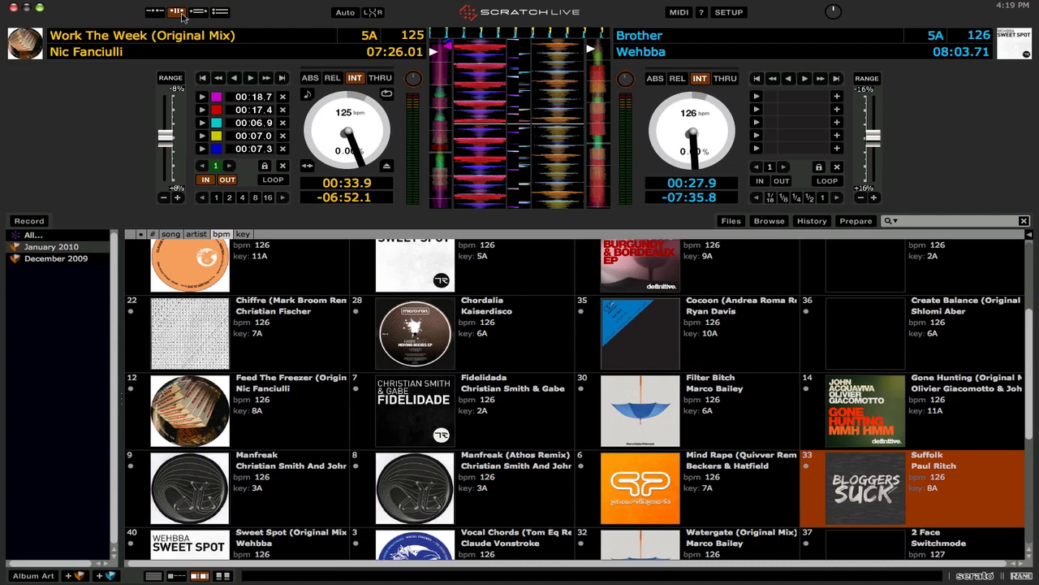
pyautogui.moveTo(296, 5)
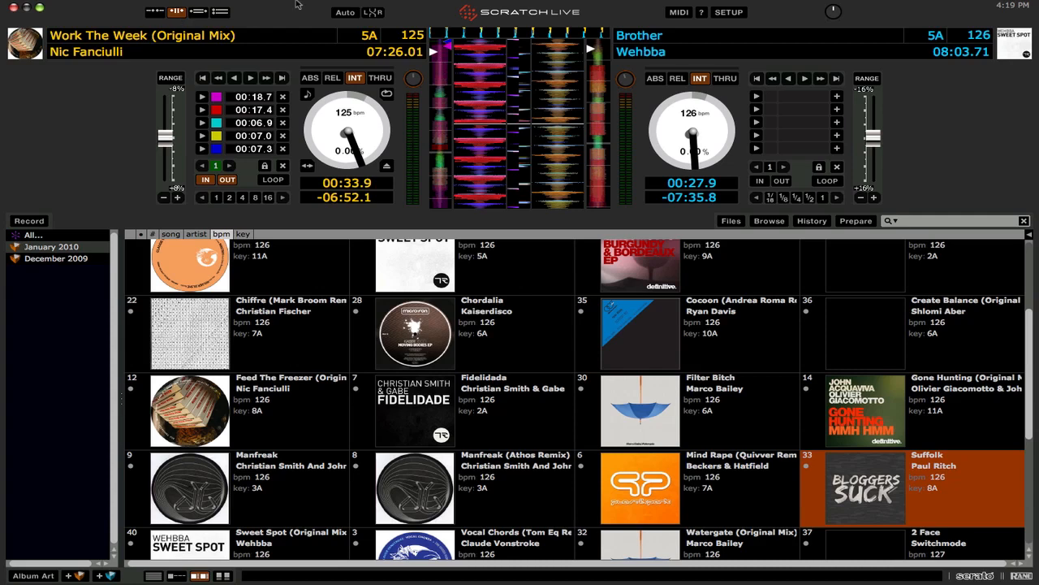
# Enable the SL 3 AUX Deck plugin in Setup's Plugins tab, then close Setup.
pyautogui.click(728, 11)
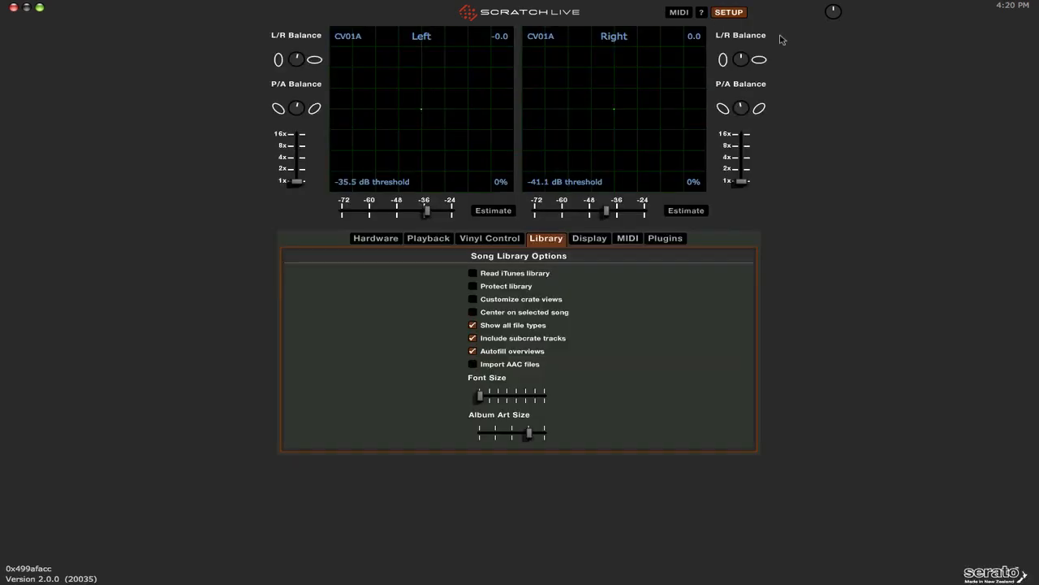
pyautogui.click(664, 238)
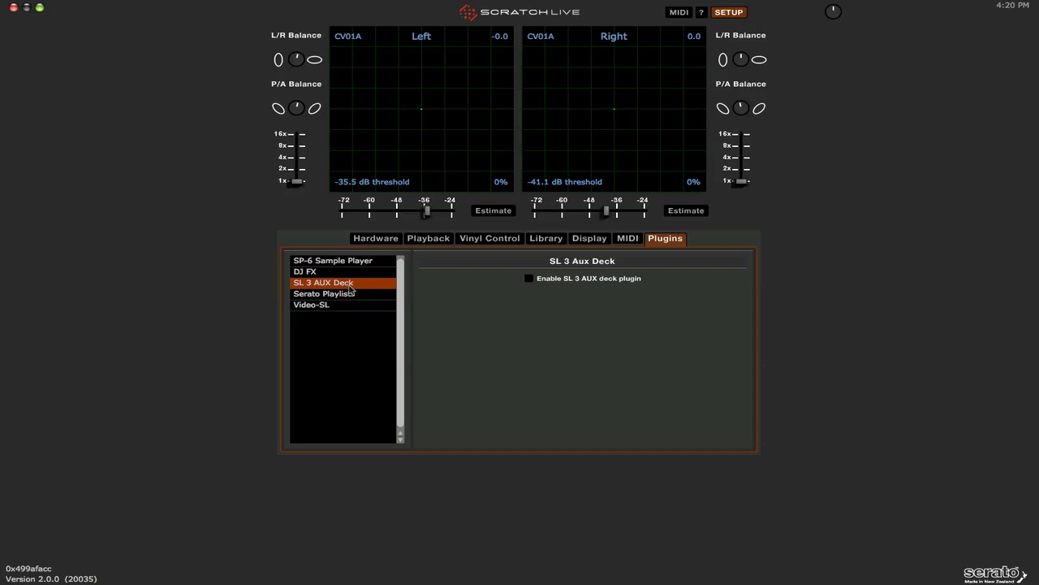
pyautogui.moveTo(329, 293)
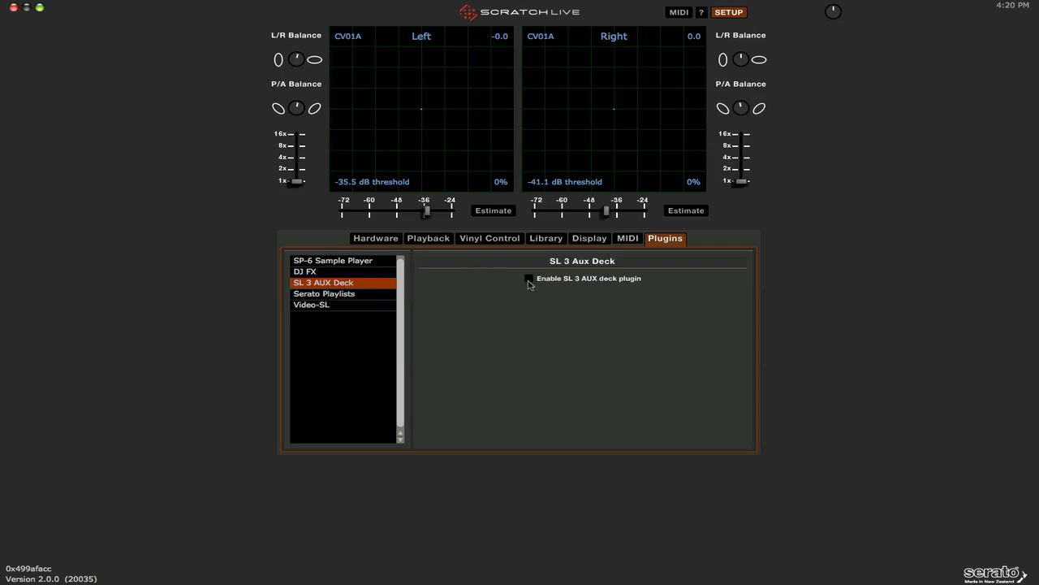
pyautogui.click(528, 278)
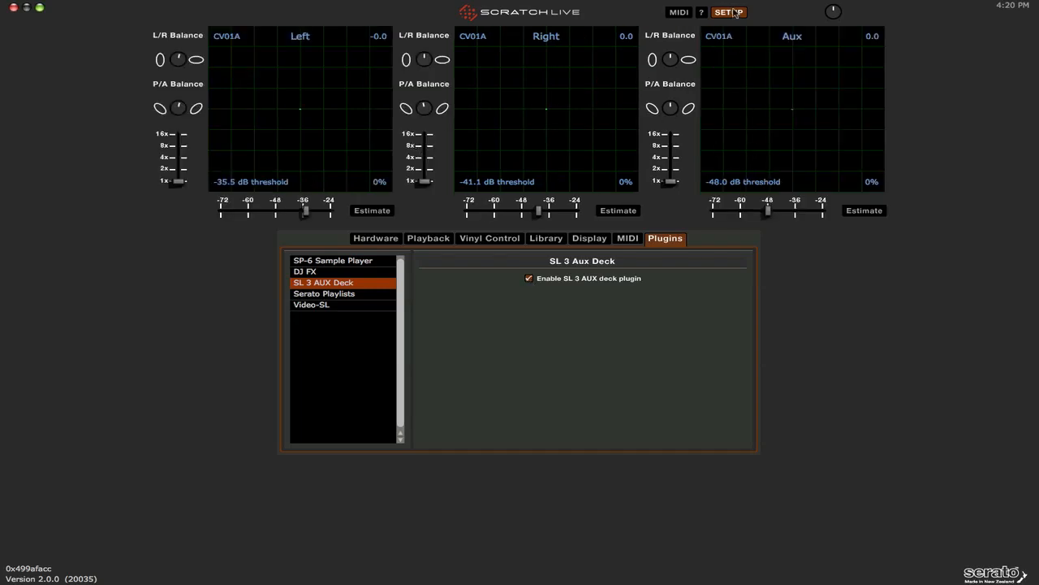
pyautogui.click(728, 12)
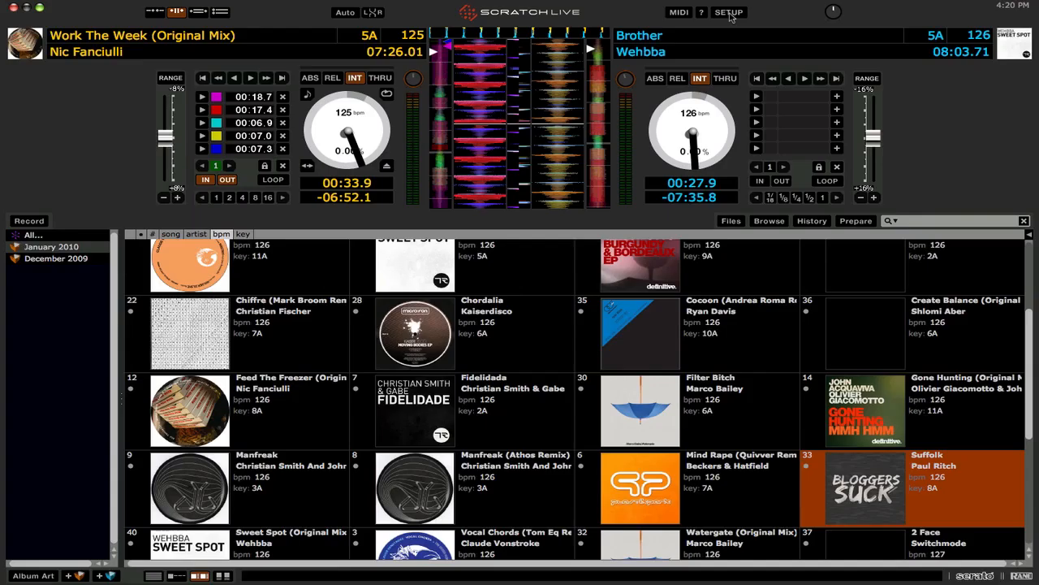
pyautogui.moveTo(317, 83)
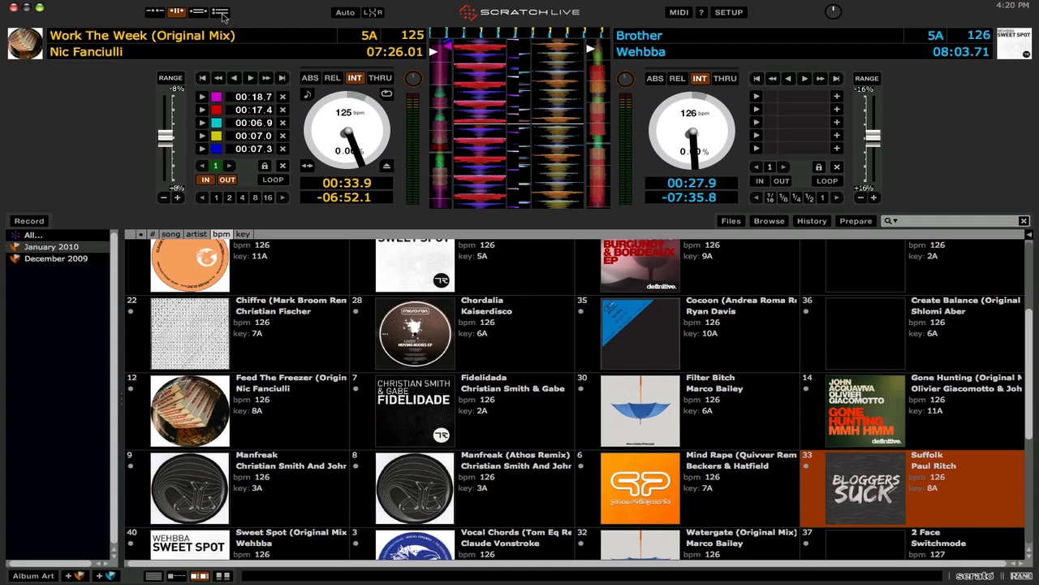
# Switch to the stacked layout showing three decks, with the empty Aux deck below.
pyautogui.click(220, 12)
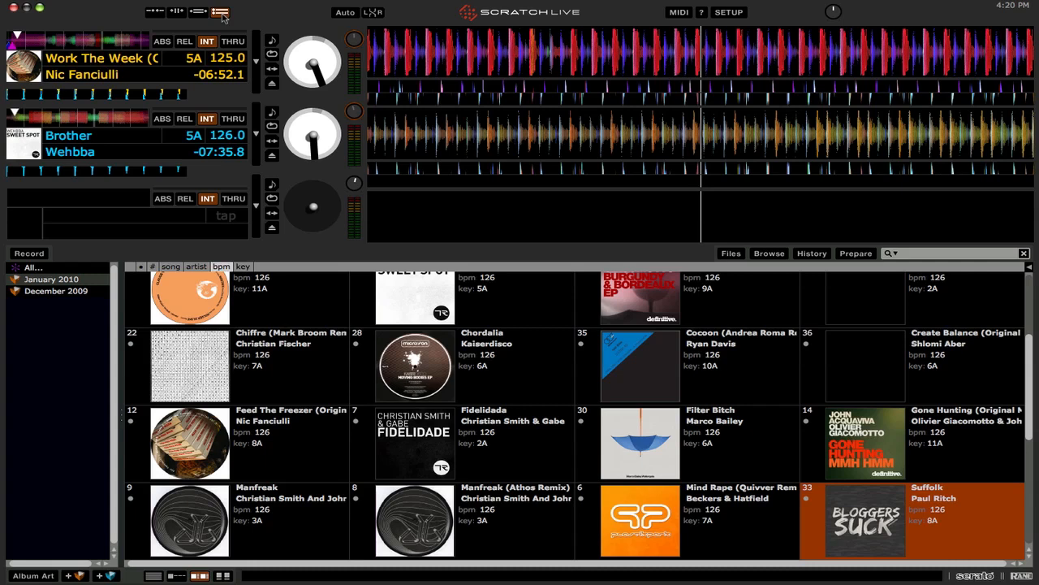